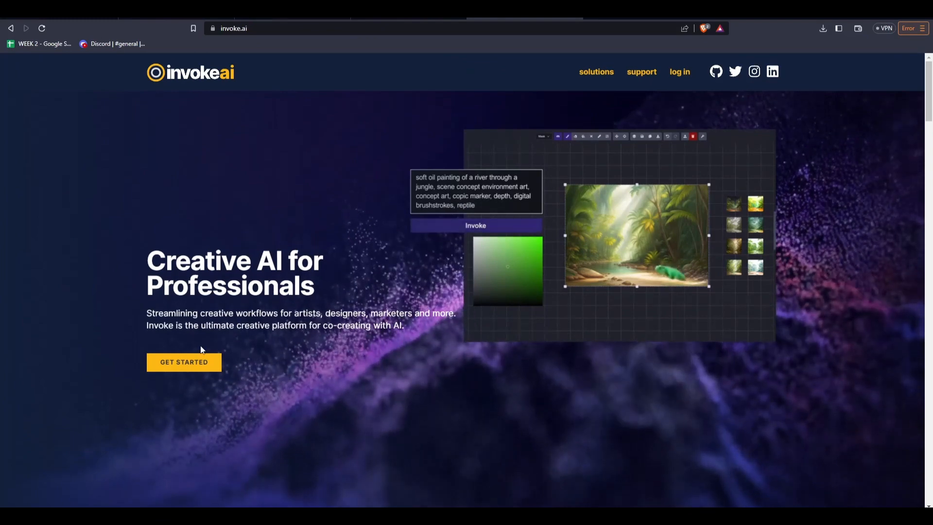
pyautogui.moveTo(201, 352)
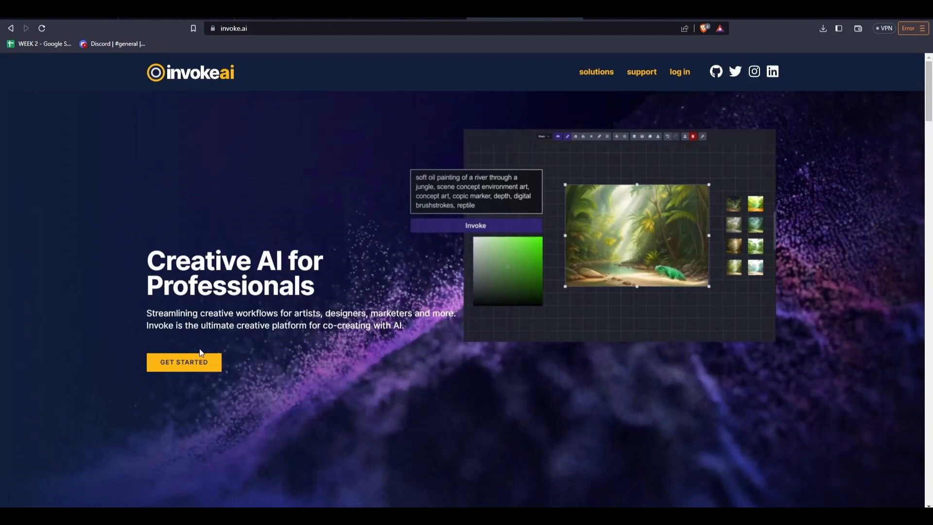
pyautogui.moveTo(186, 361)
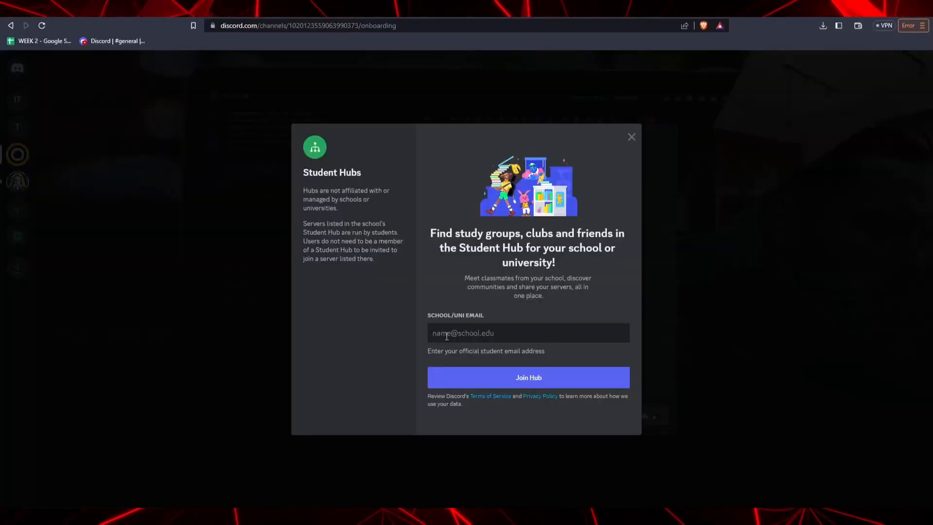
pyautogui.moveTo(631, 137)
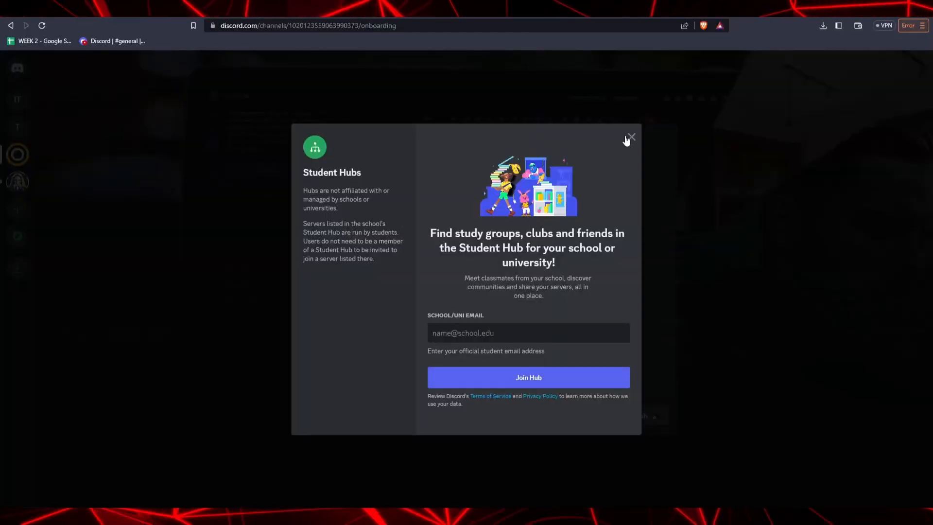
# Dismiss the Student Hubs popup, pick 'I want to learn how to use Invoke', and finish onboarding.
pyautogui.click(631, 137)
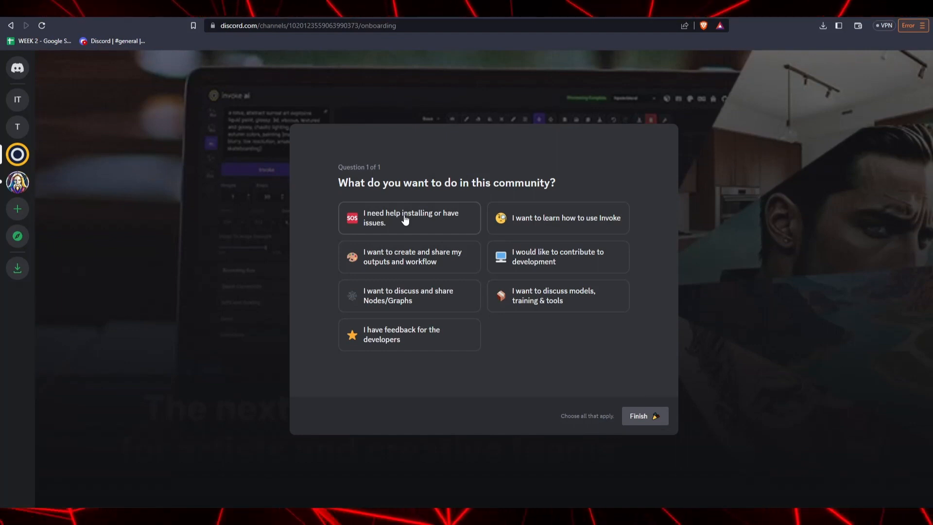
pyautogui.moveTo(408, 229)
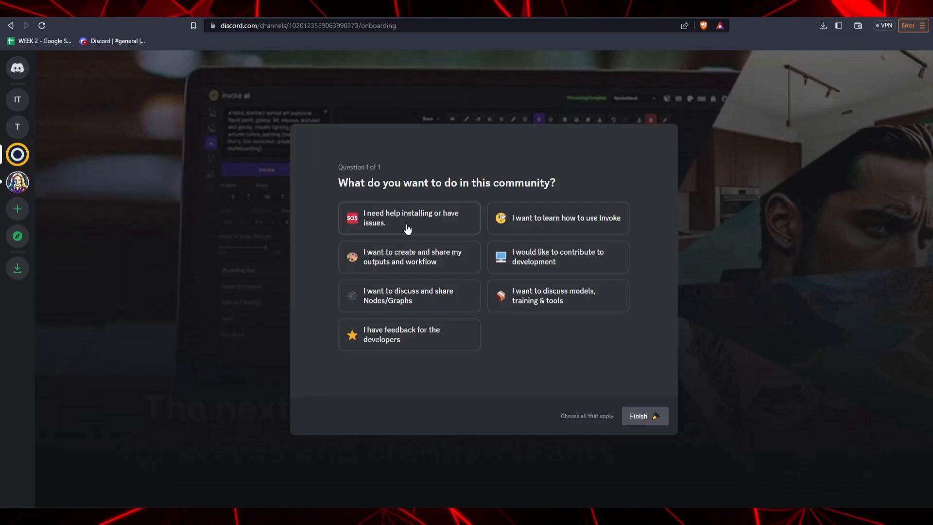
pyautogui.click(556, 218)
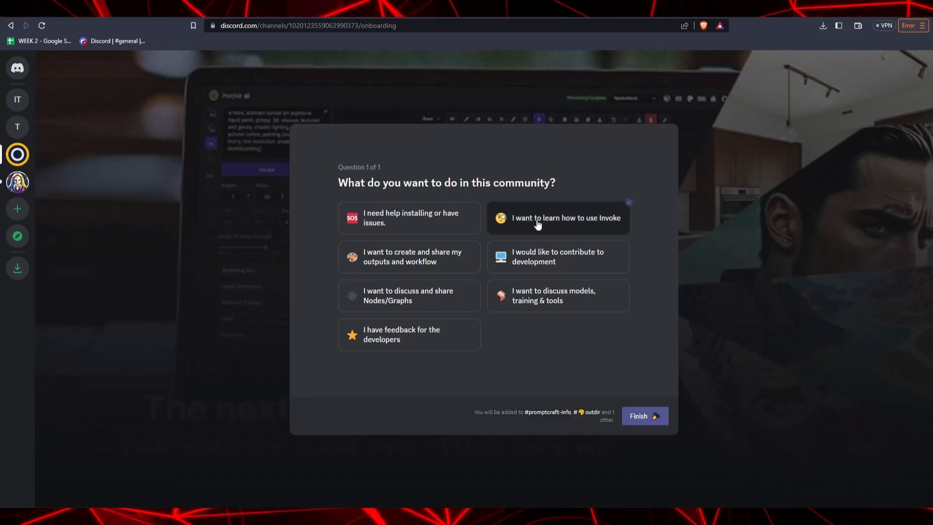
pyautogui.click(644, 415)
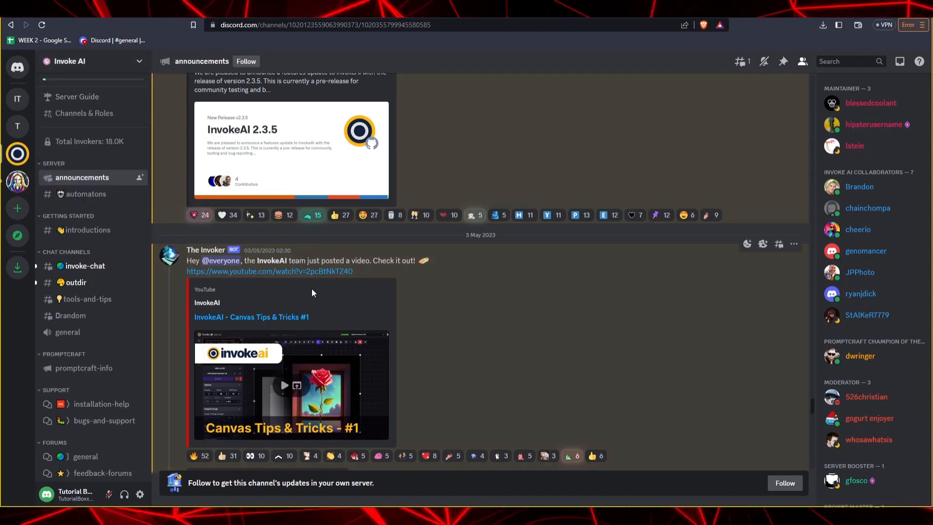
# Scroll the announcements channel to the standalone Windows installer post.
pyautogui.scroll(3)
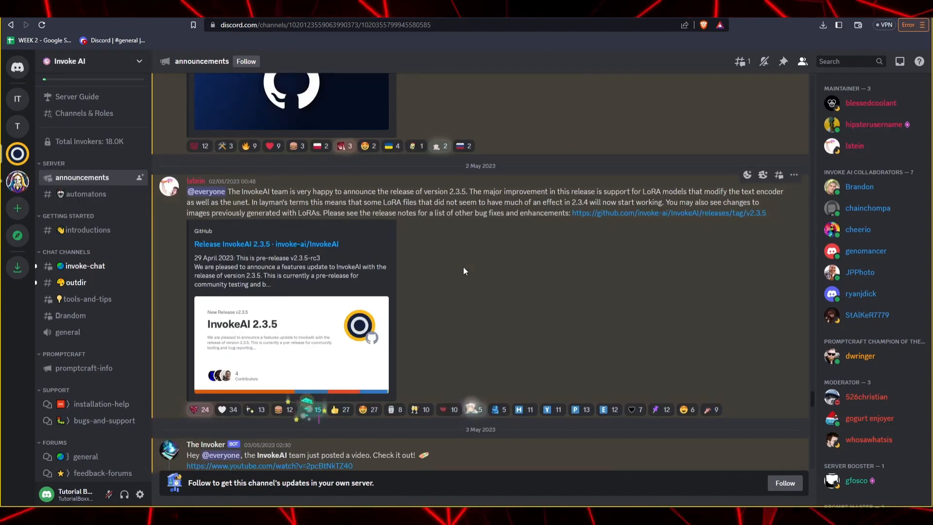
pyautogui.scroll(-3)
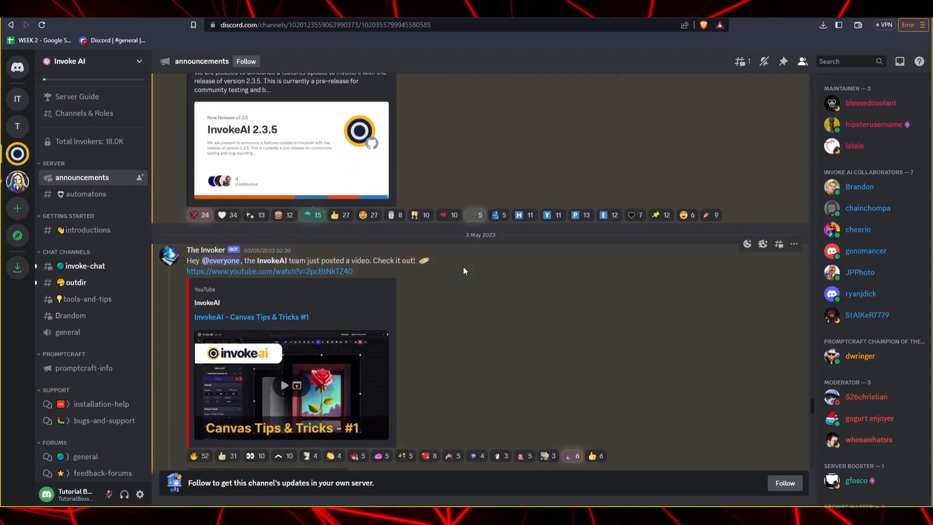
pyautogui.scroll(-3)
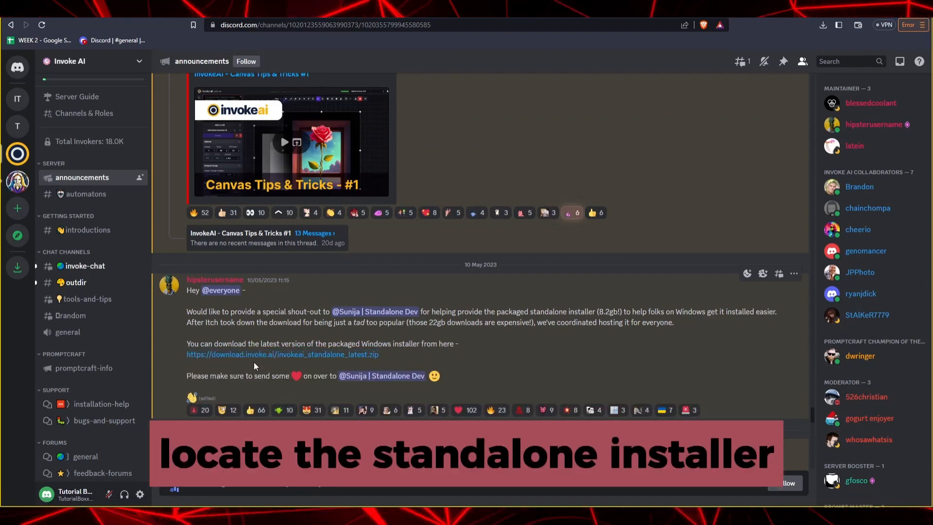
pyautogui.moveTo(282, 354)
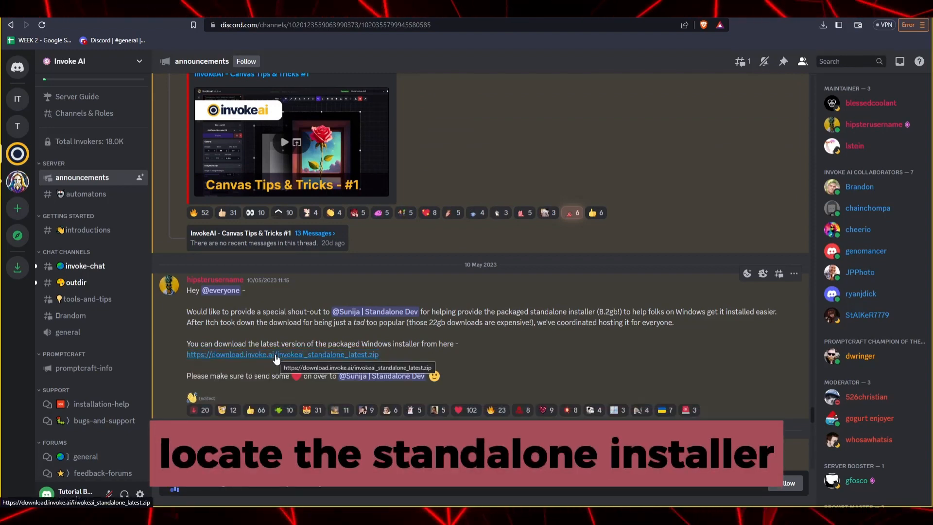
# Download the standalone installer zip through the warning and save it to Downloads.
pyautogui.click(282, 354)
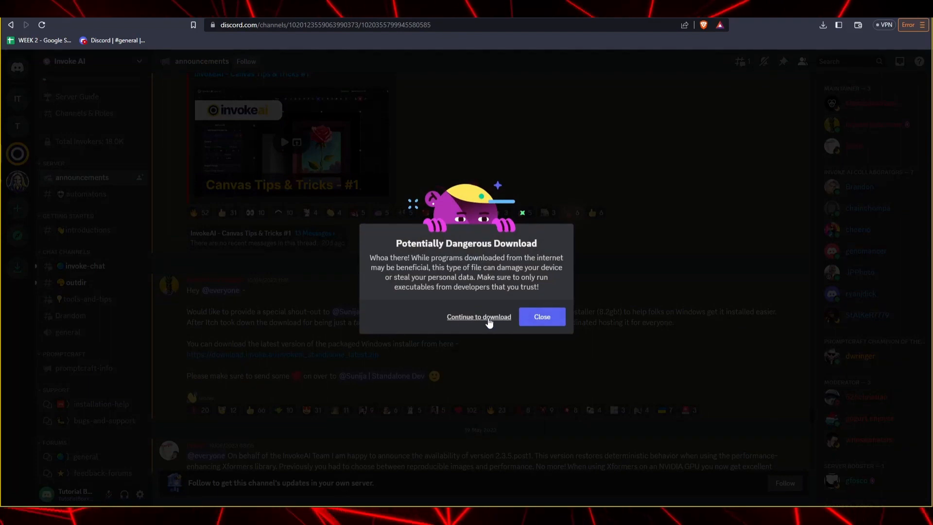
pyautogui.click(478, 317)
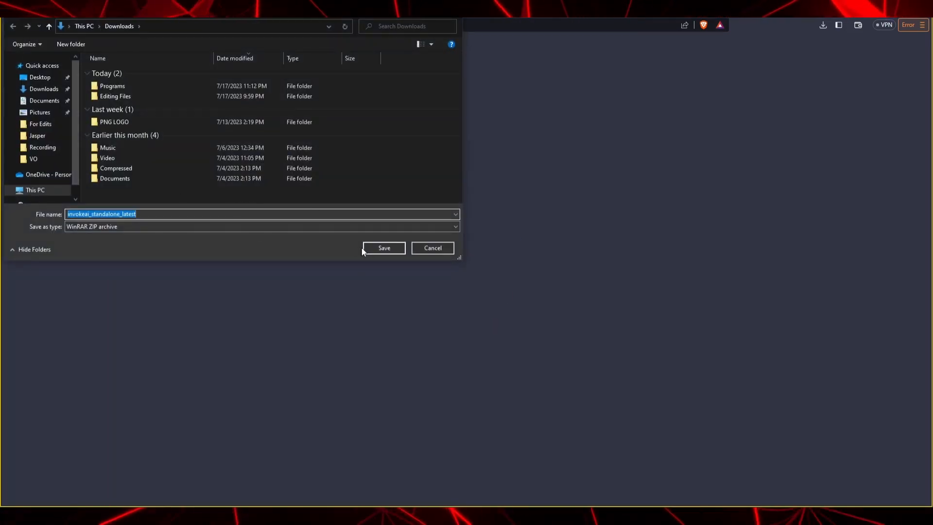
pyautogui.click(383, 248)
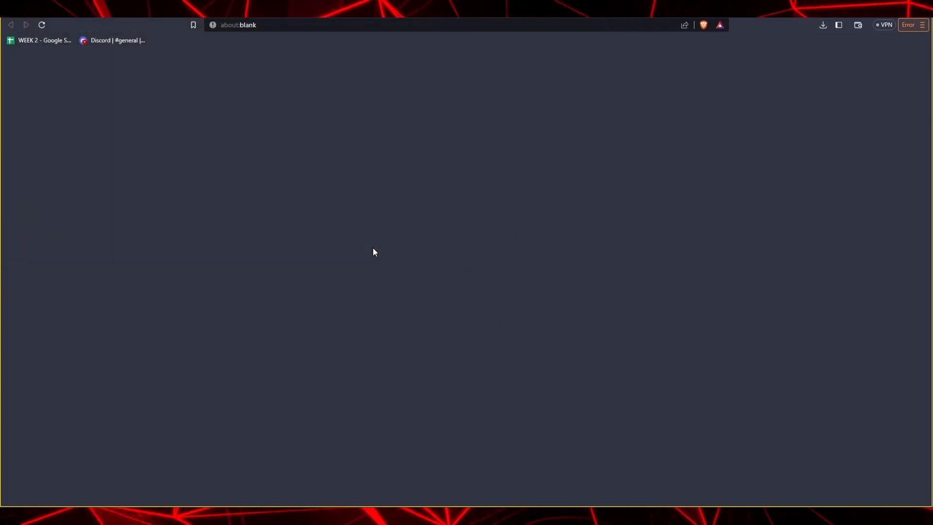
pyautogui.click(111, 40)
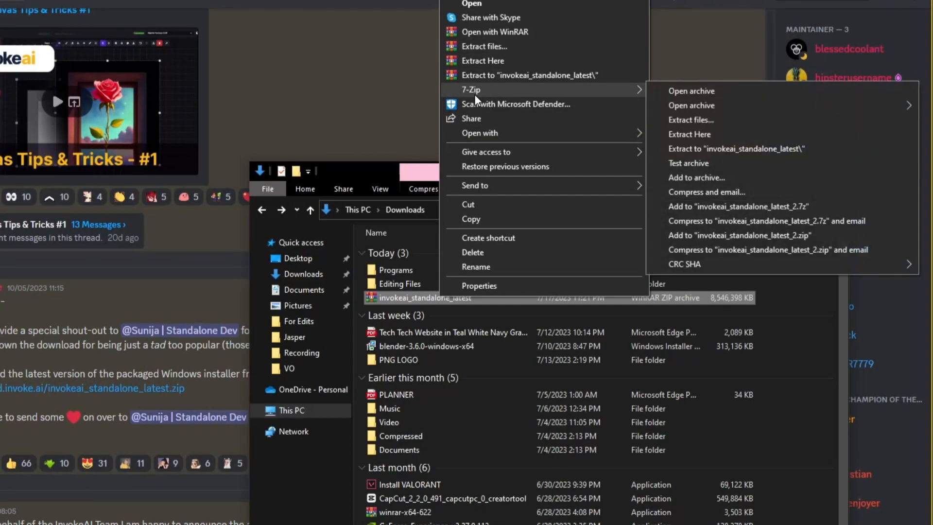
pyautogui.moveTo(705, 119)
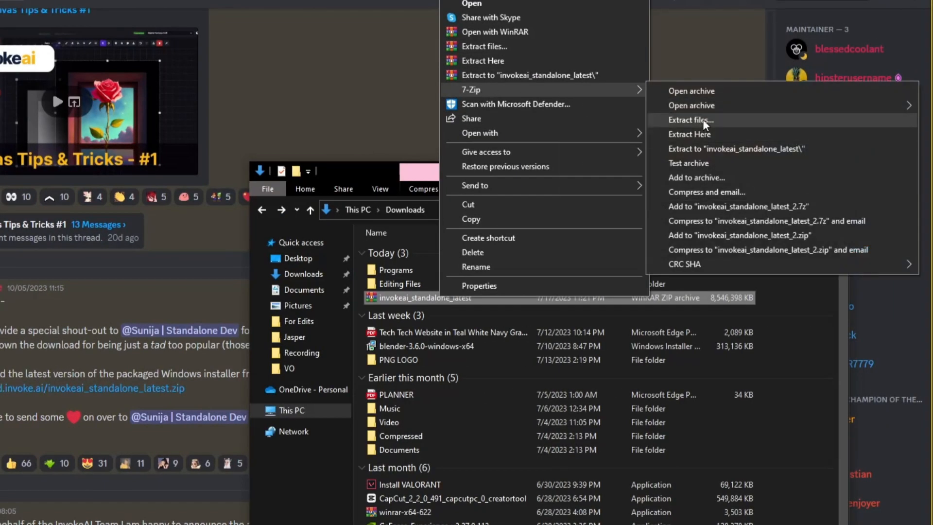
# Extract the installer zip with 7-Zip into E:\New folder.
pyautogui.click(689, 119)
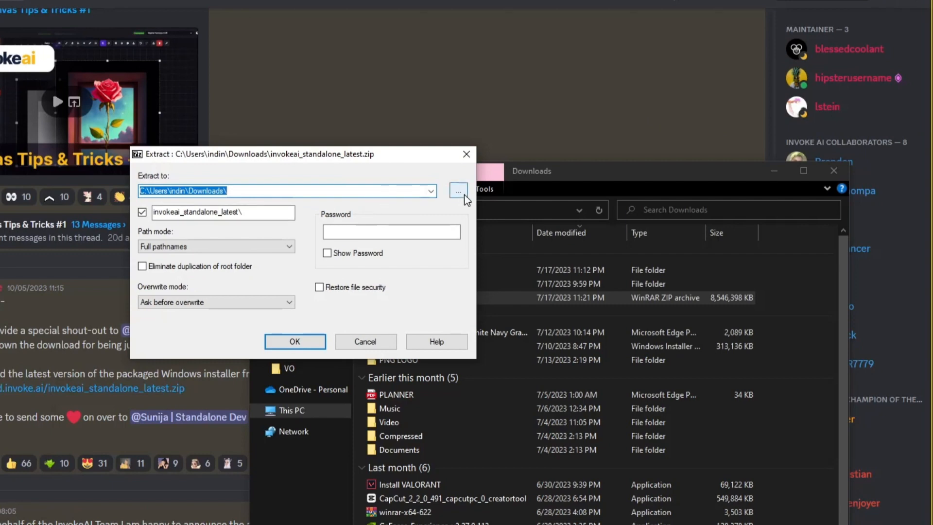
pyautogui.moveTo(463, 198)
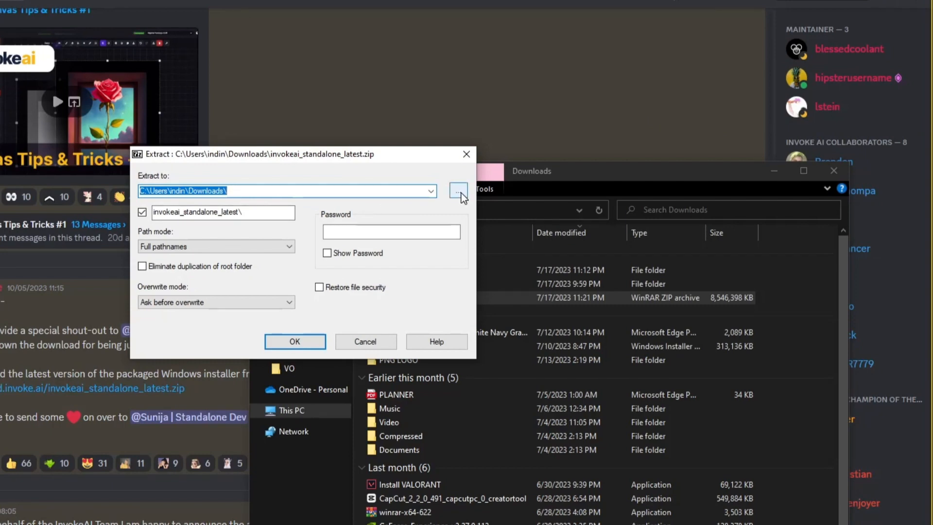
pyautogui.click(458, 191)
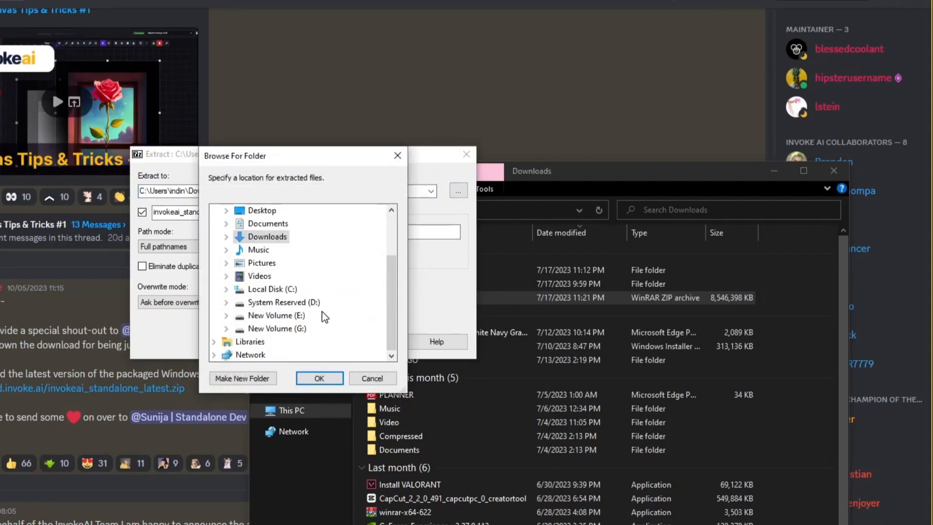
pyautogui.click(319, 377)
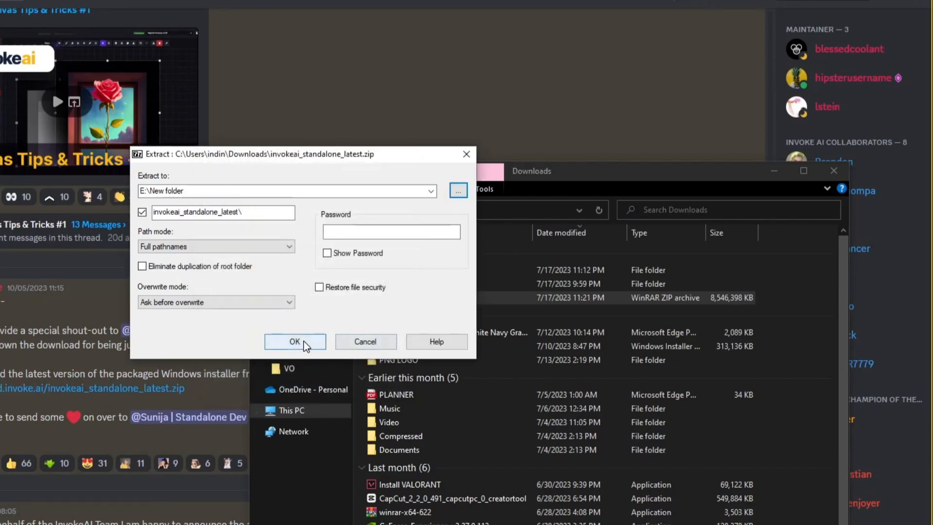
pyautogui.click(295, 341)
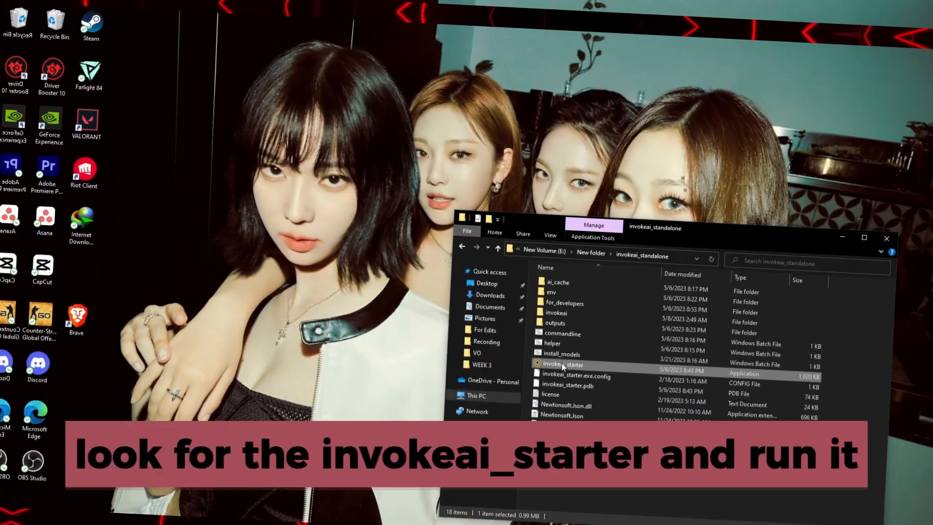
# Launch invokeai_starter and accept the license to start InvokeAI.
pyautogui.doubleClick(562, 363)
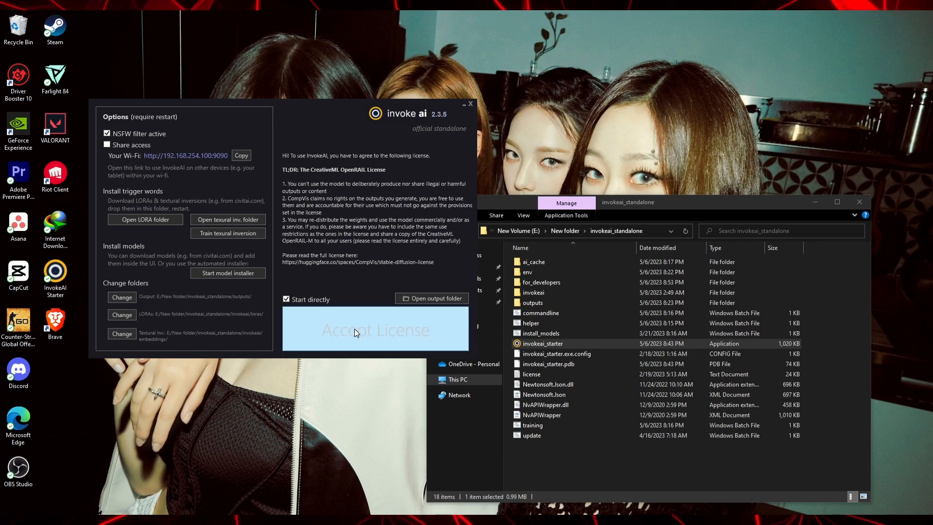
pyautogui.click(374, 330)
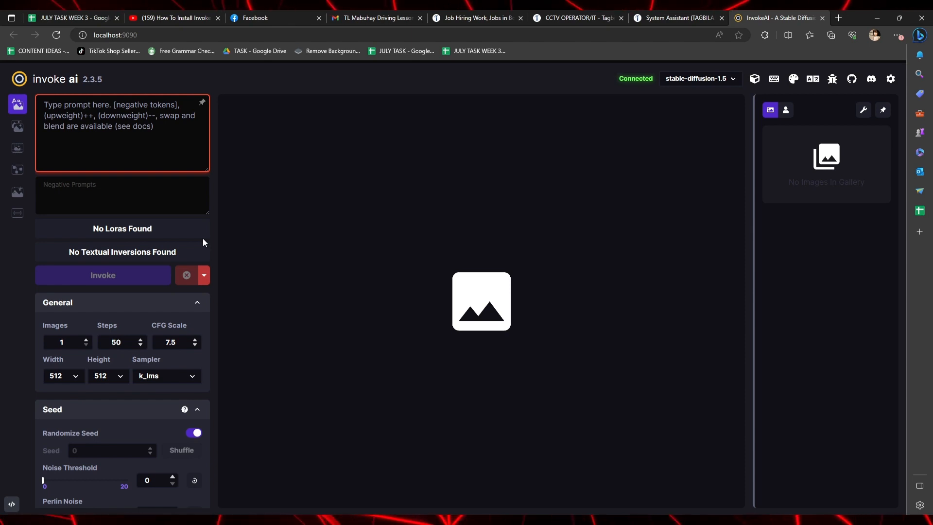
pyautogui.moveTo(204, 243)
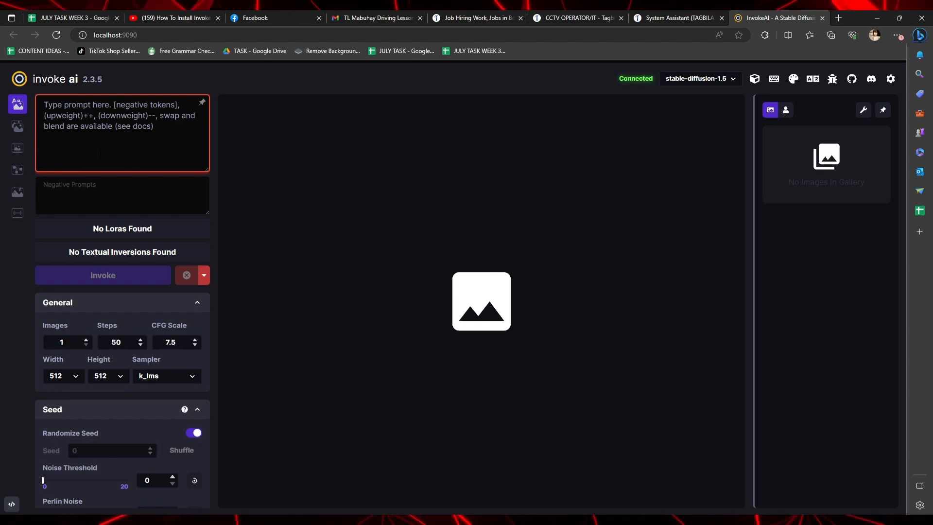
# Enter the prompt 'beautiful fairy in the woods' in the prompt box.
pyautogui.click(103, 274)
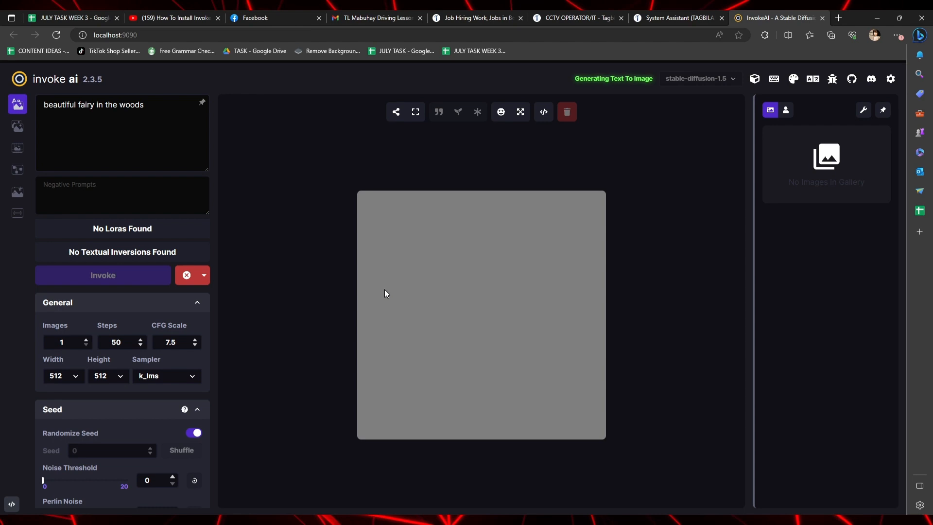
pyautogui.click(102, 275)
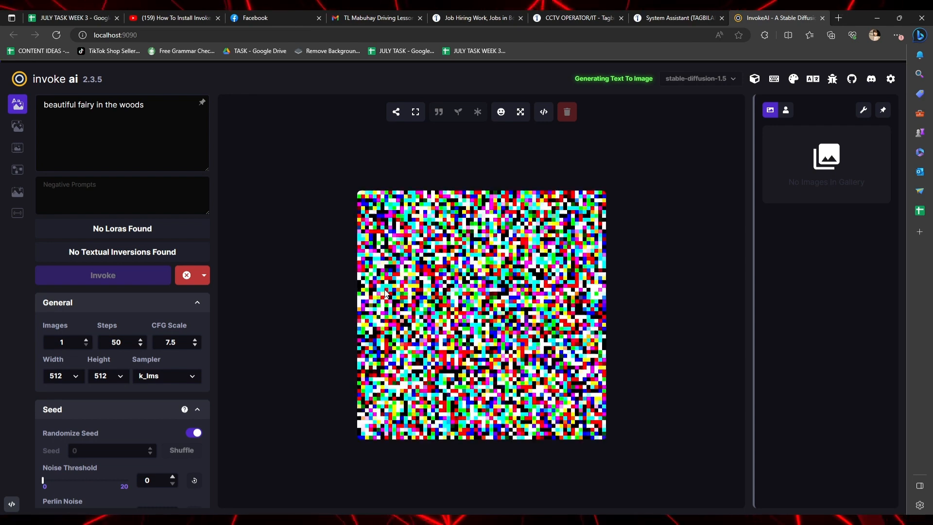